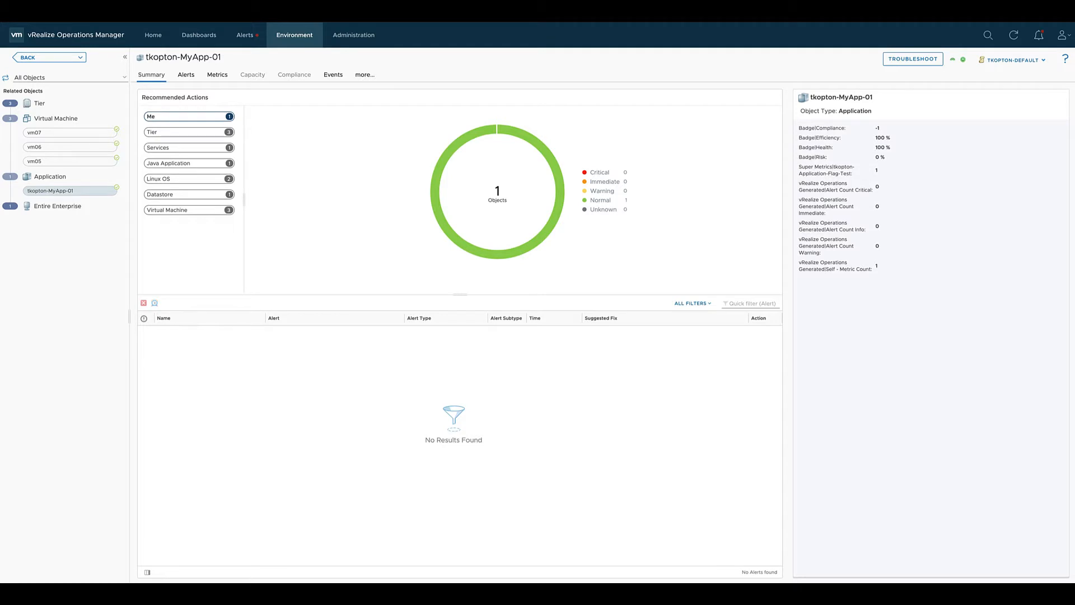
# Go to Administration > Configuration > Super Metrics to list the existing super metrics.
pyautogui.click(217, 73)
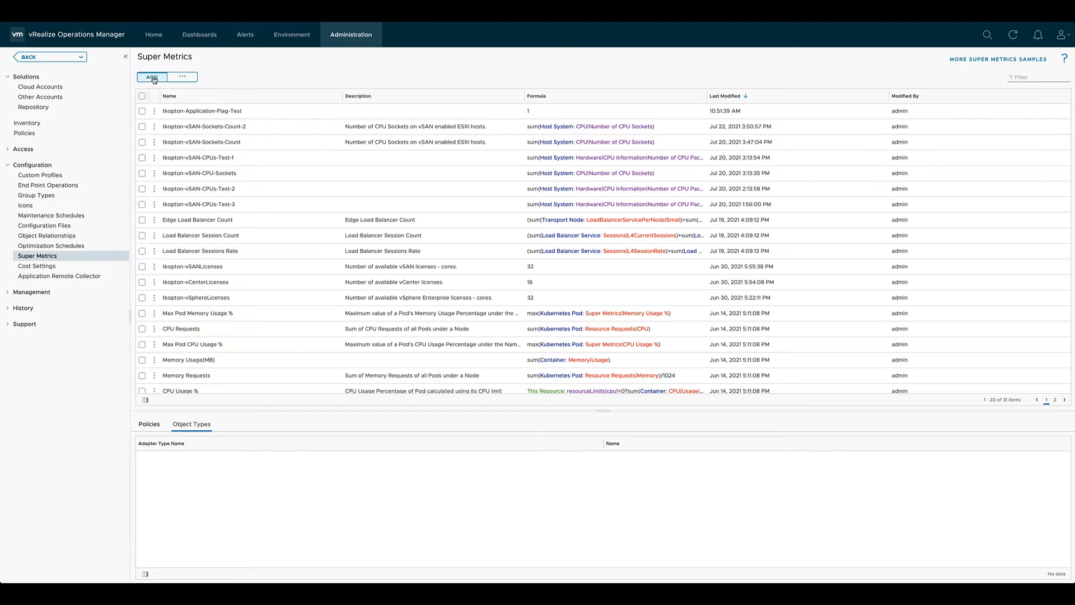
# Add super metric tkopton-Highest-VM-CPU-Ready with its CPU Ready description and % unit.
pyautogui.click(151, 76)
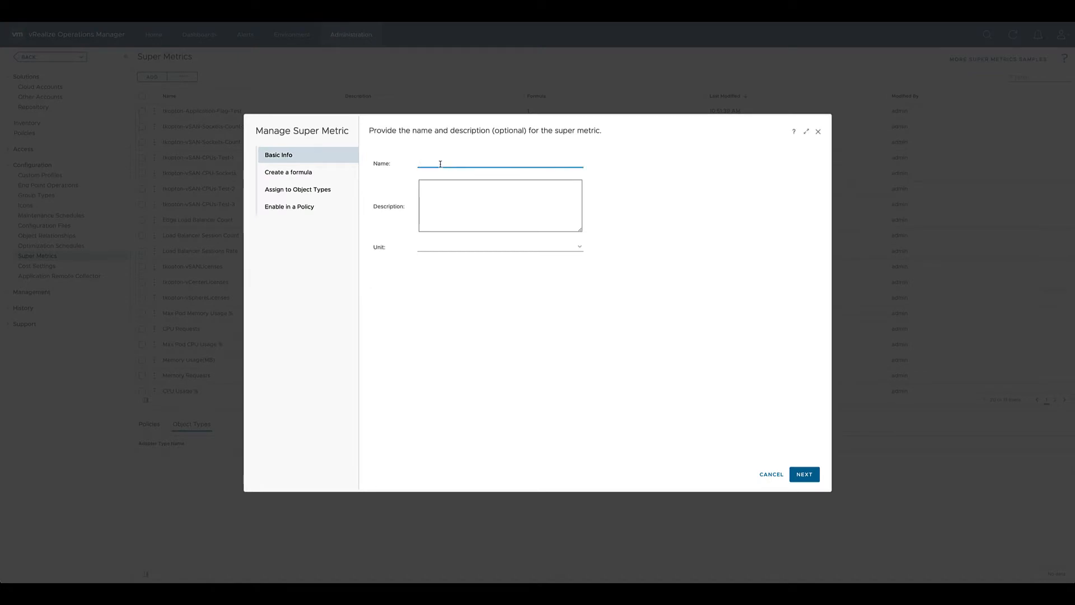
pyautogui.write('tkopton-Highest-VM-CPU-Ready')
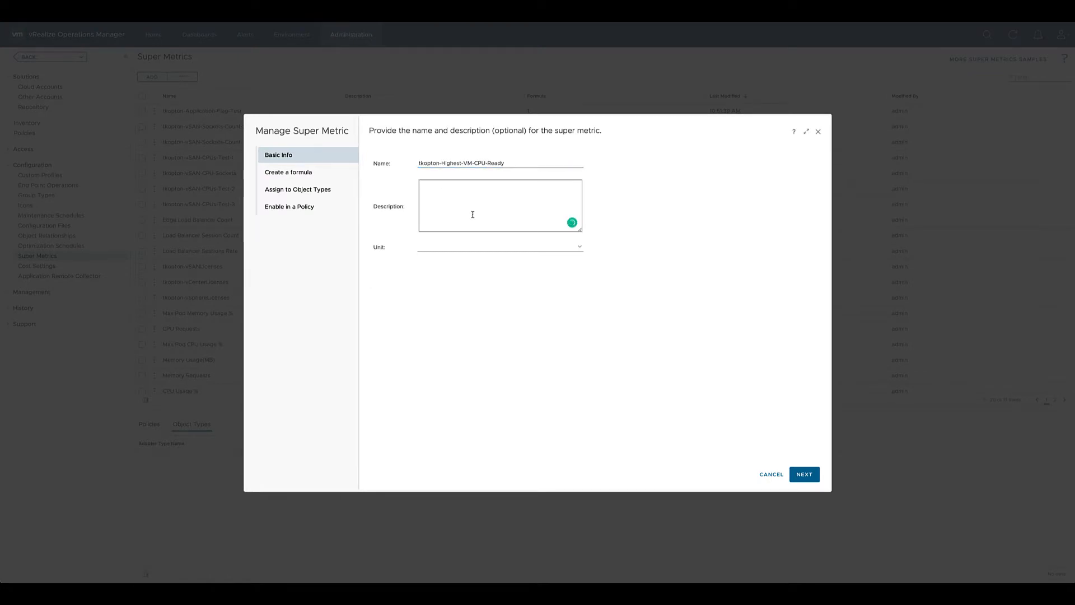
pyautogui.write('Highest CPU Ready in % across all VMs within a group / application.')
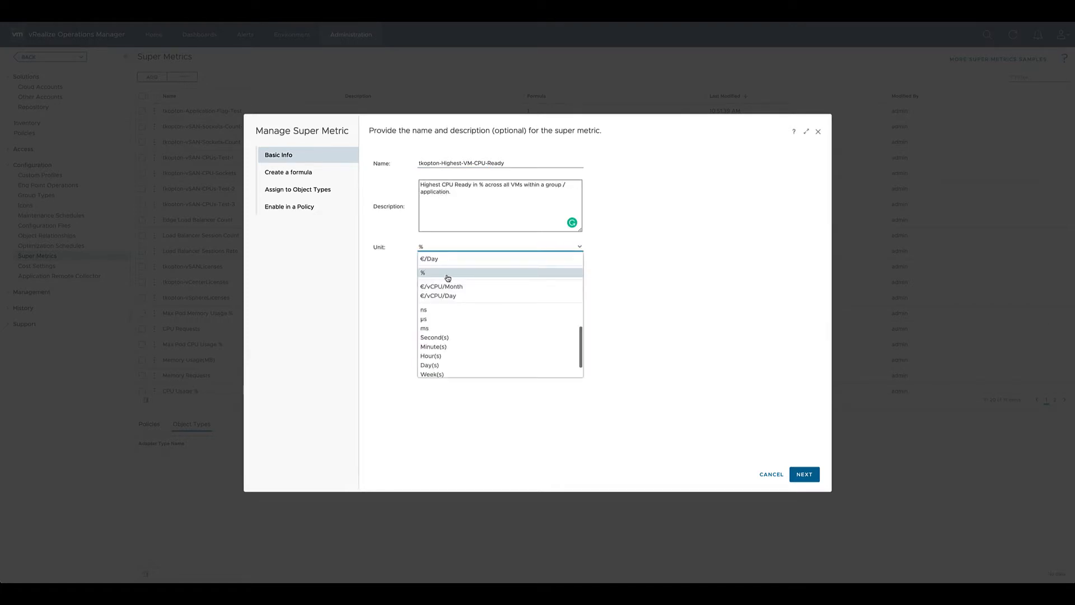
pyautogui.click(423, 272)
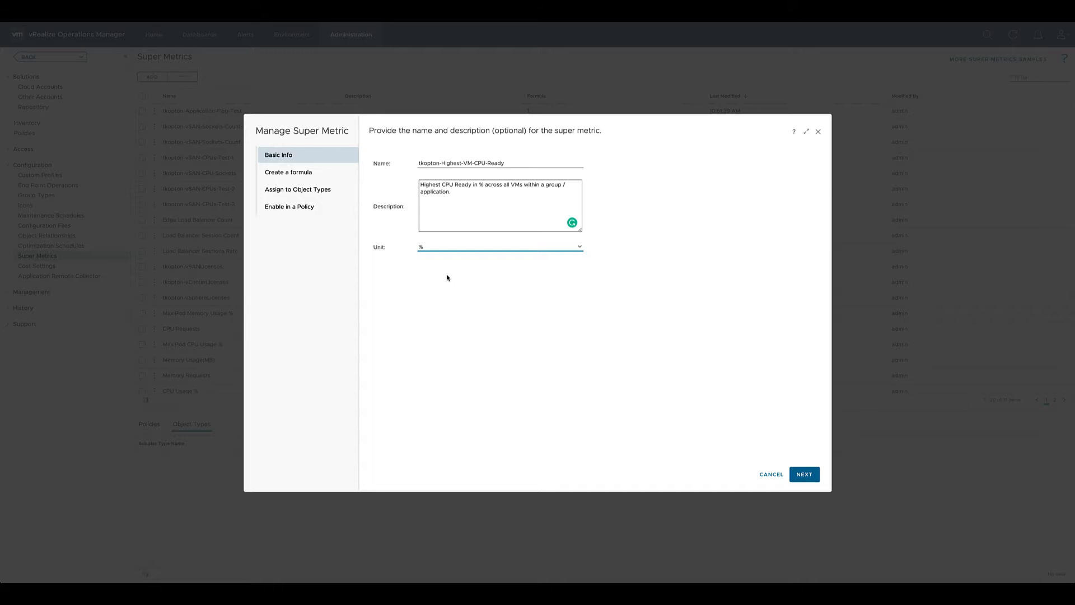
pyautogui.click(803, 473)
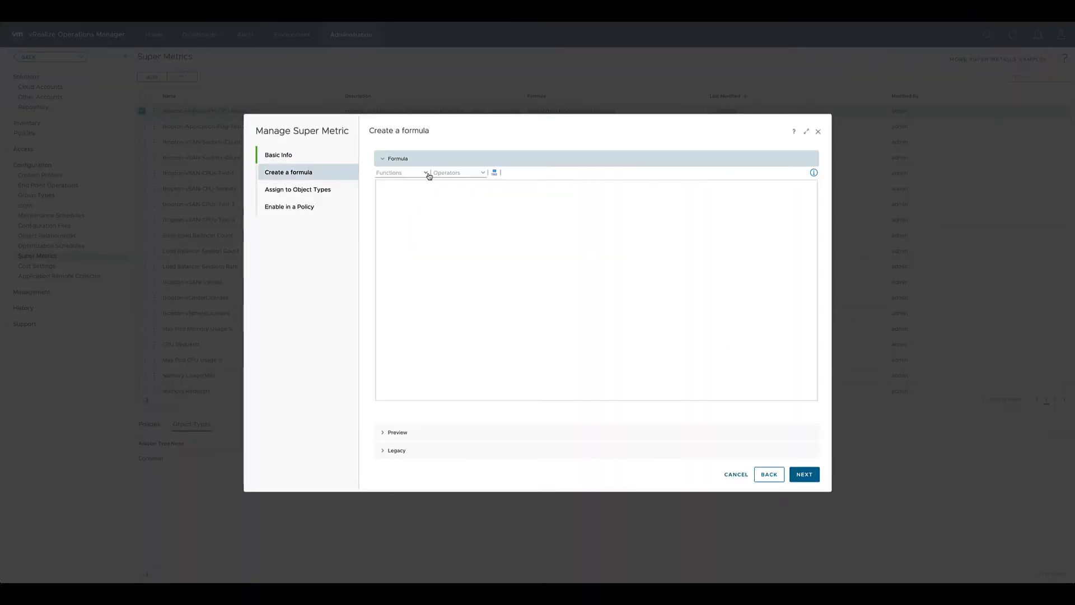
# Build max(Virtual Machine: CPU|Ready, depth=3), preview it on tkopton-MyApp-01, and show legacy syntax.
pyautogui.click(401, 171)
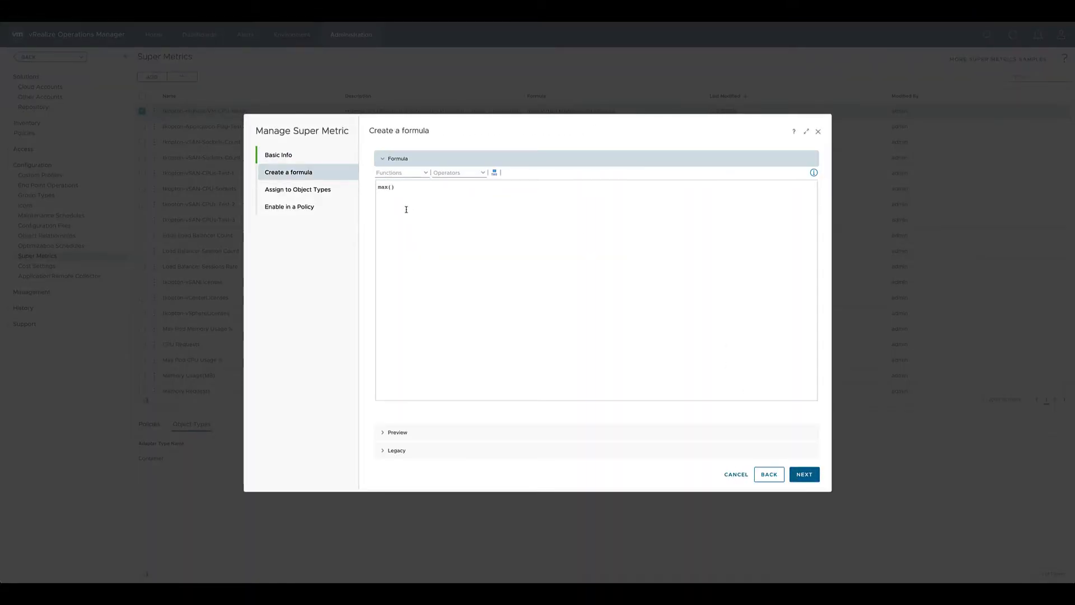
pyautogui.click(395, 187)
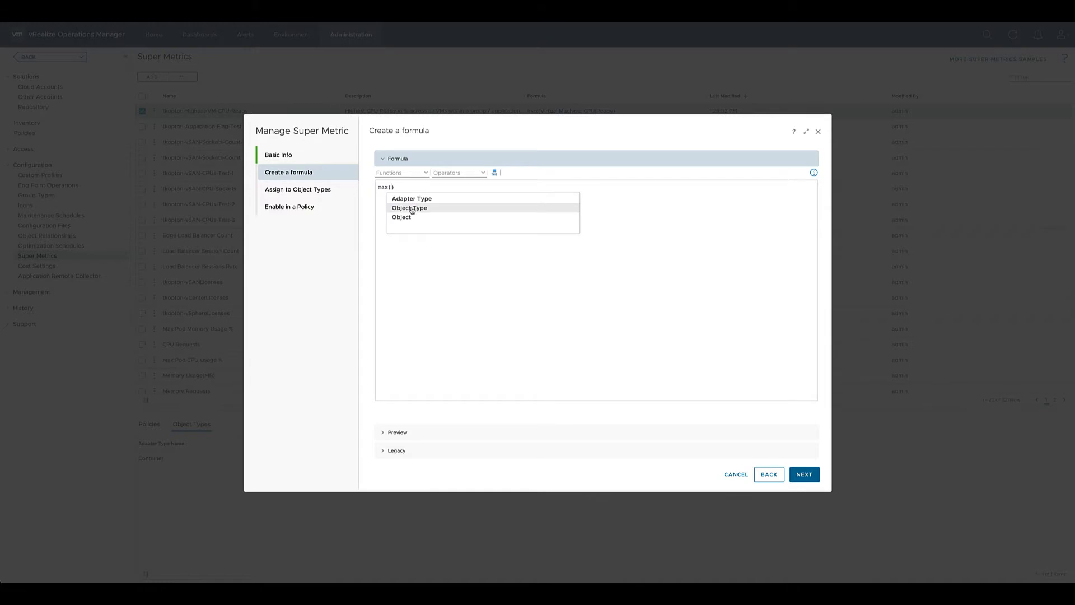
pyautogui.write('virtual')
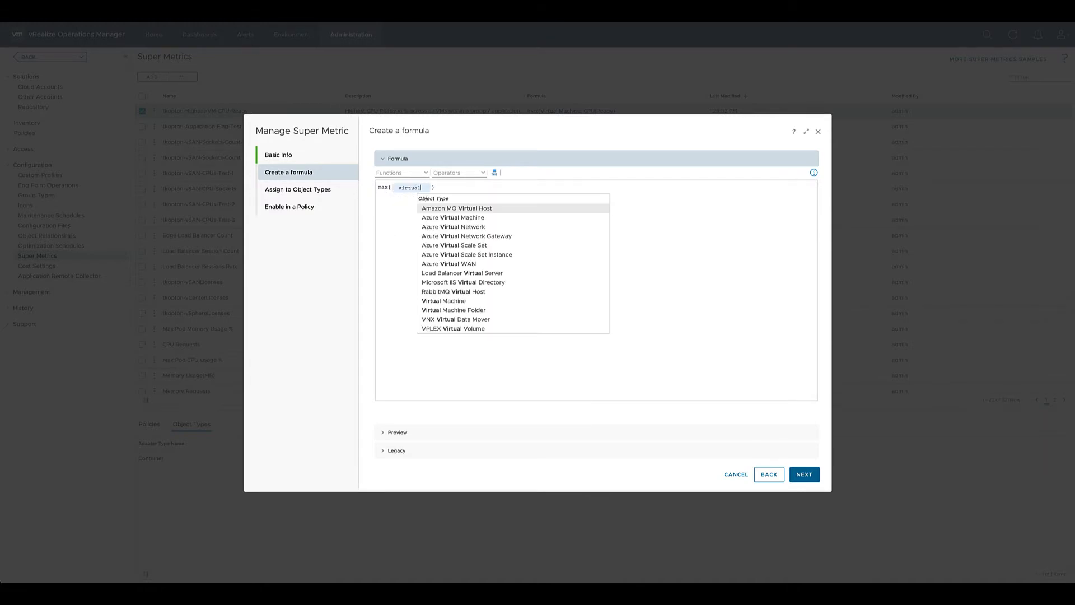
pyautogui.click(443, 300)
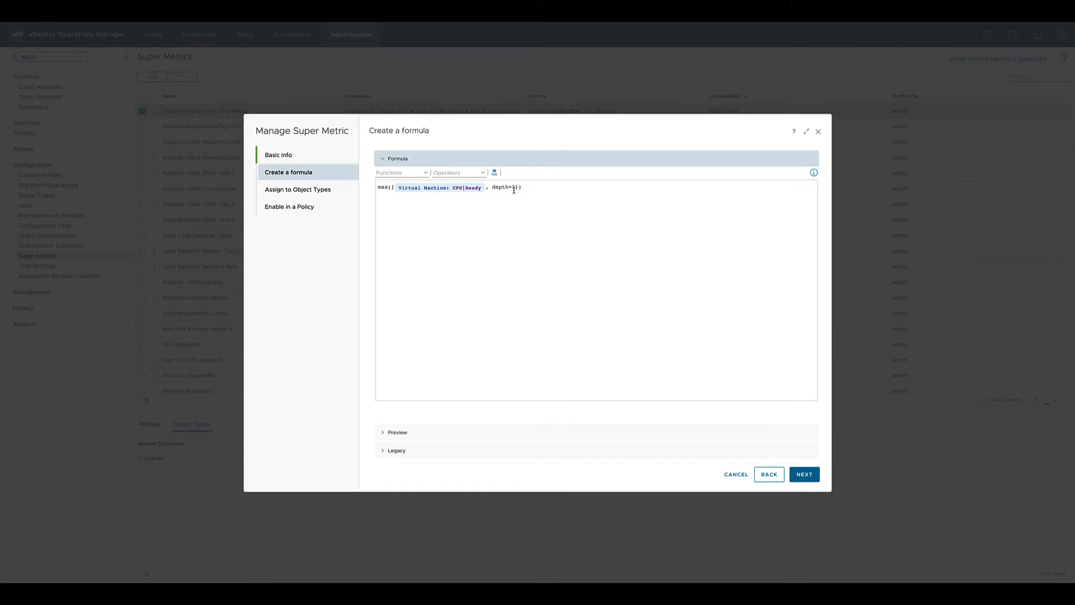
pyautogui.write('3')
pyautogui.write('tkopton-my')
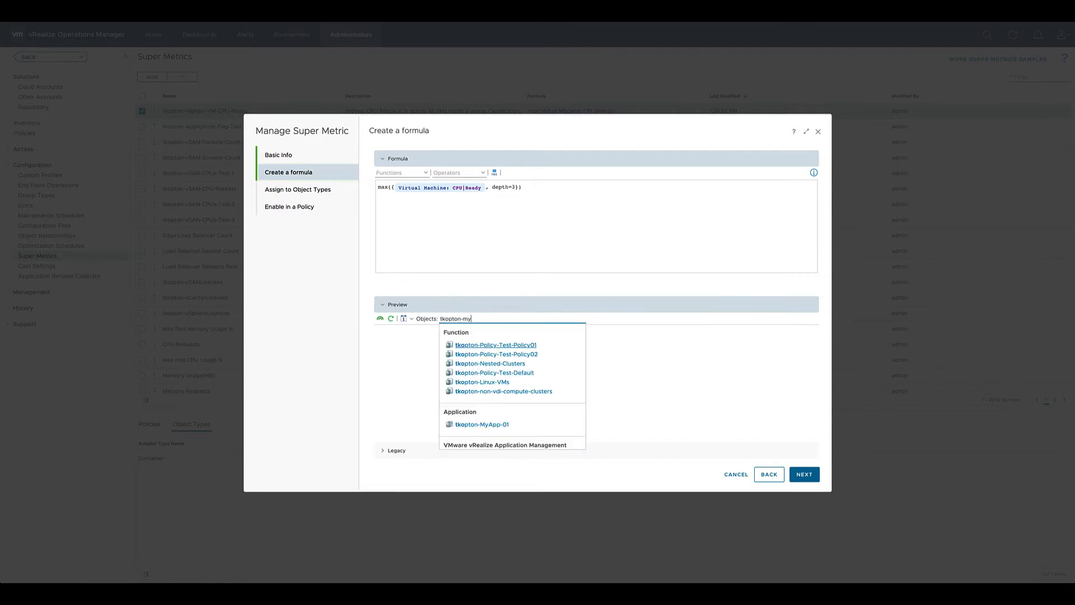
pyautogui.click(482, 424)
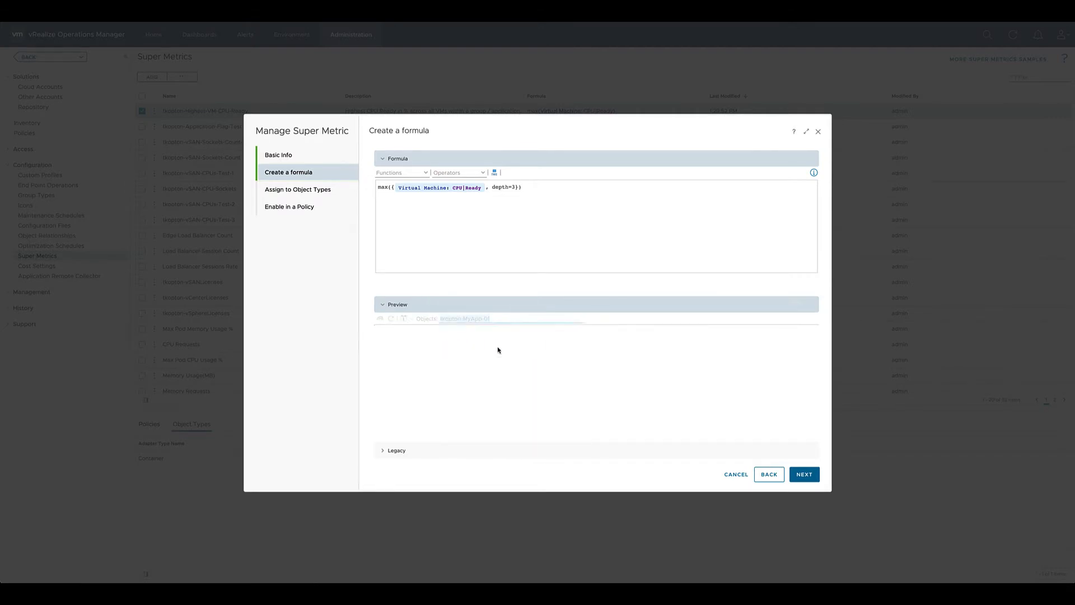
pyautogui.click(390, 318)
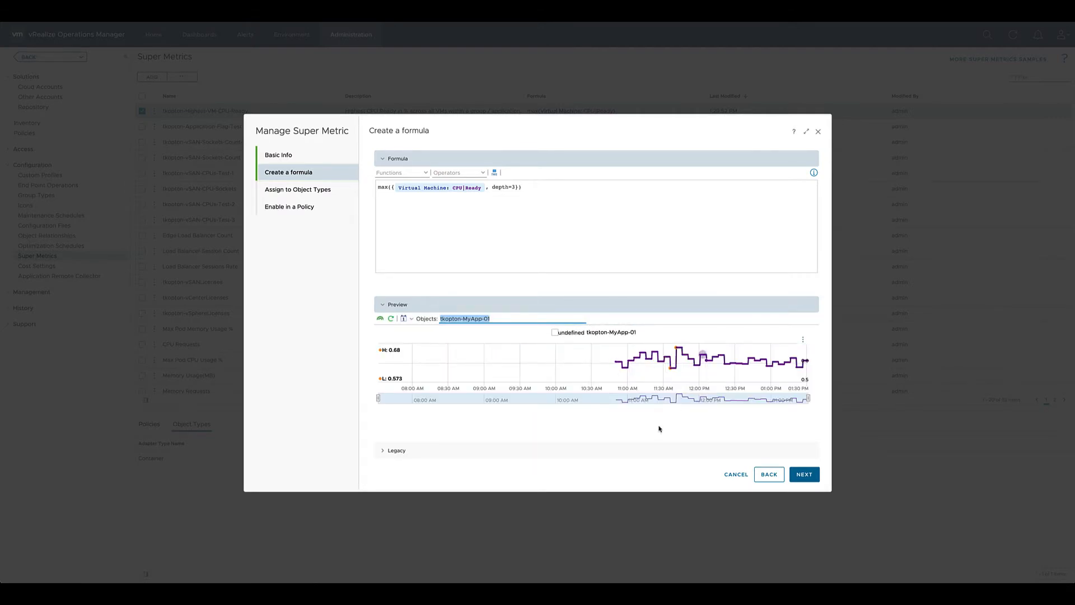
pyautogui.click(397, 292)
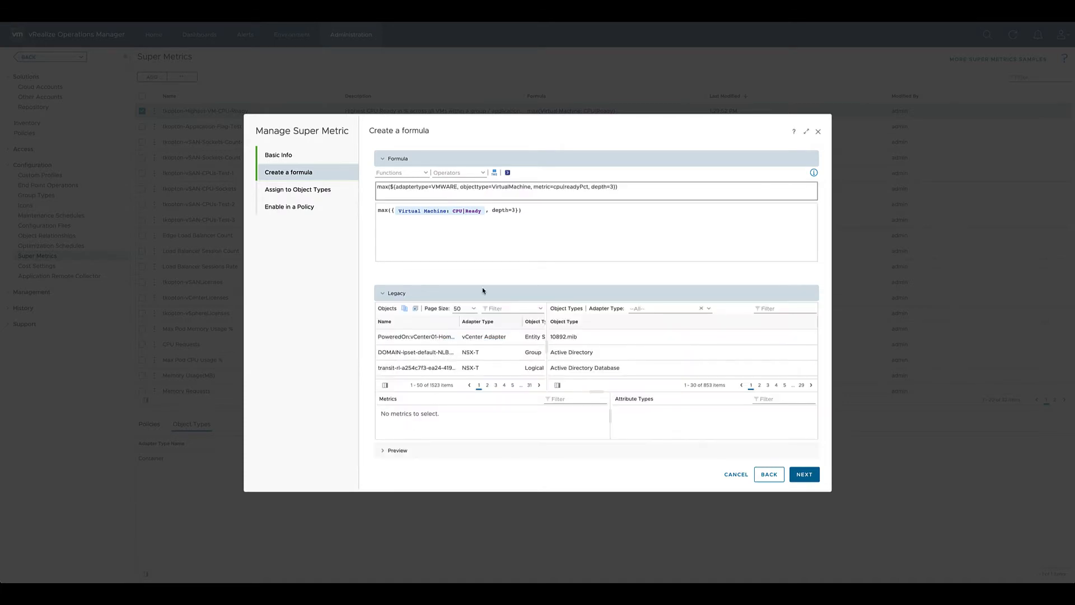
pyautogui.moveTo(644, 388)
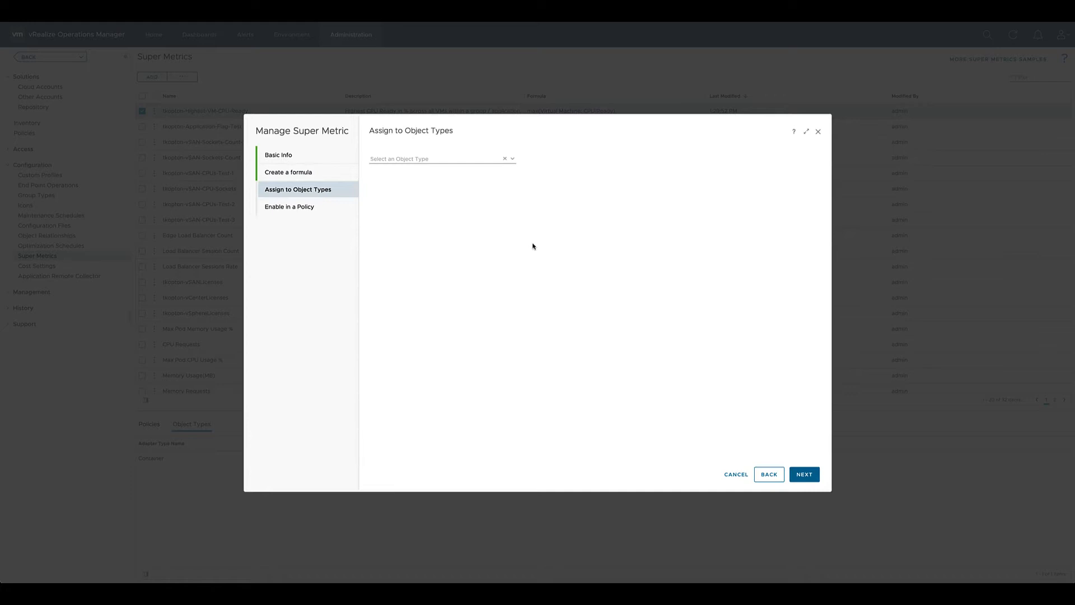
# Assign the super metric to the Container > Application object type and tick the policy checkbox.
pyautogui.click(511, 158)
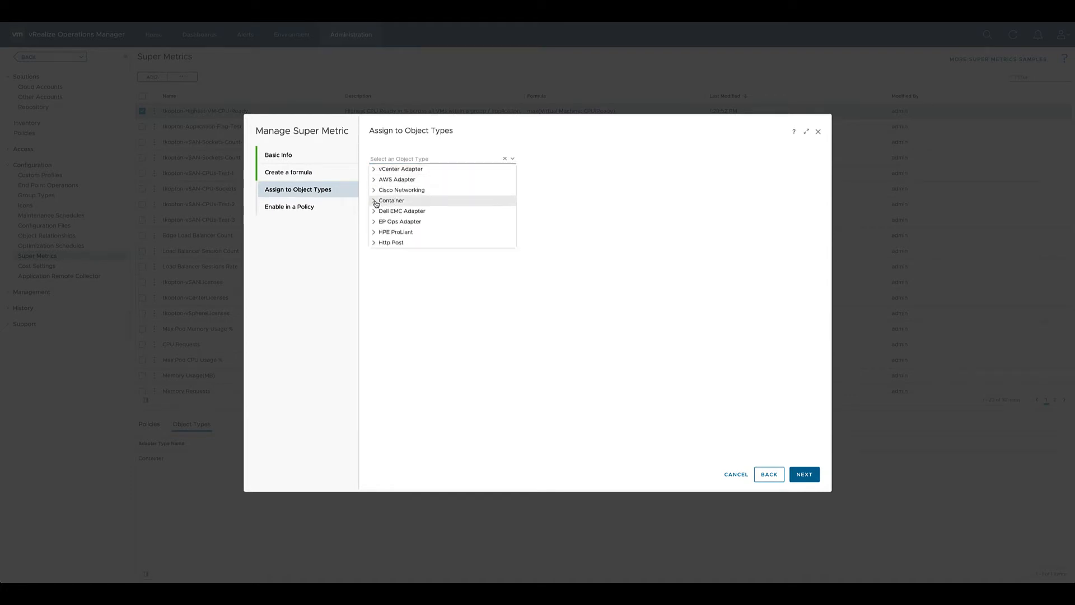
pyautogui.click(373, 201)
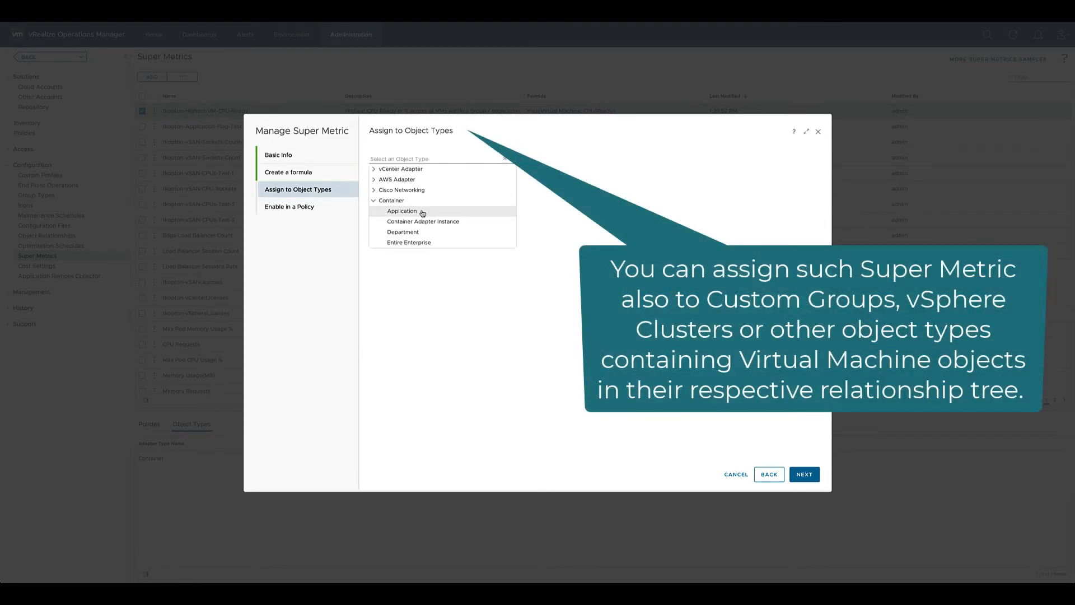
pyautogui.click(401, 210)
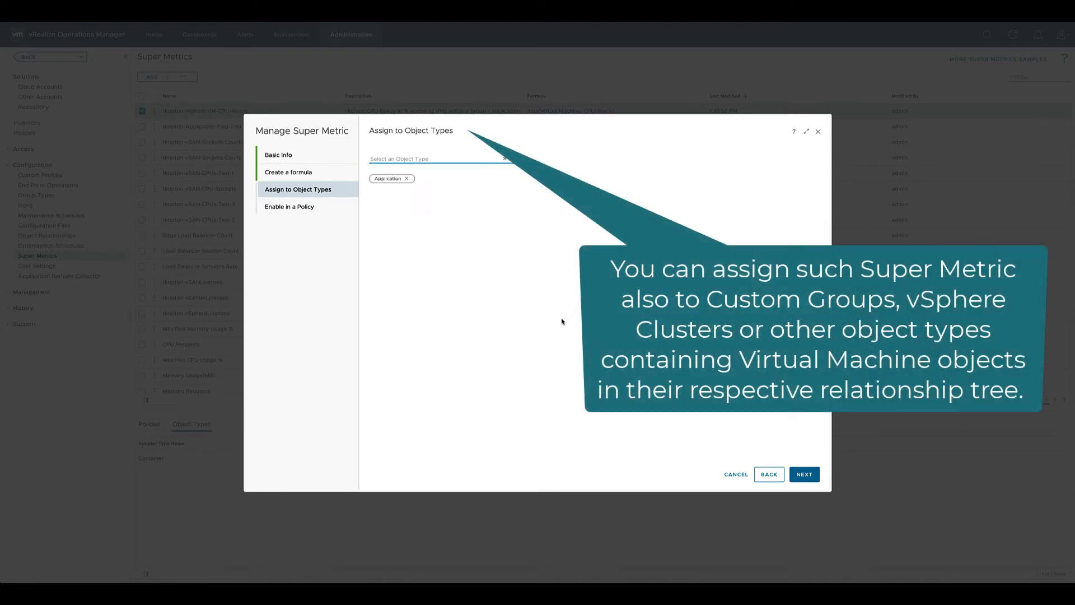
pyautogui.click(803, 473)
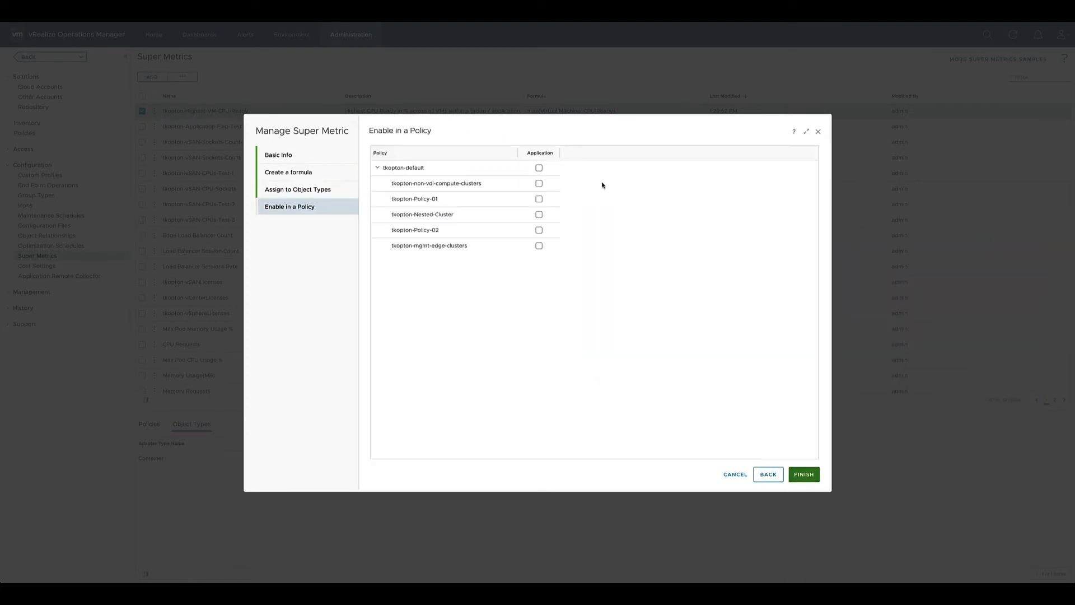
pyautogui.click(538, 168)
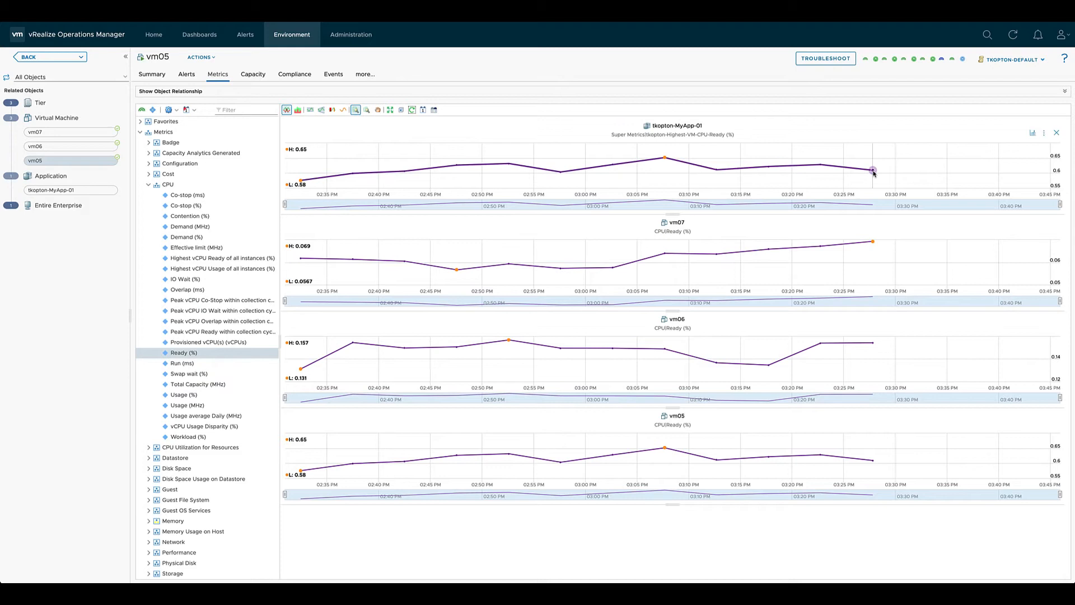
pyautogui.moveTo(872, 170)
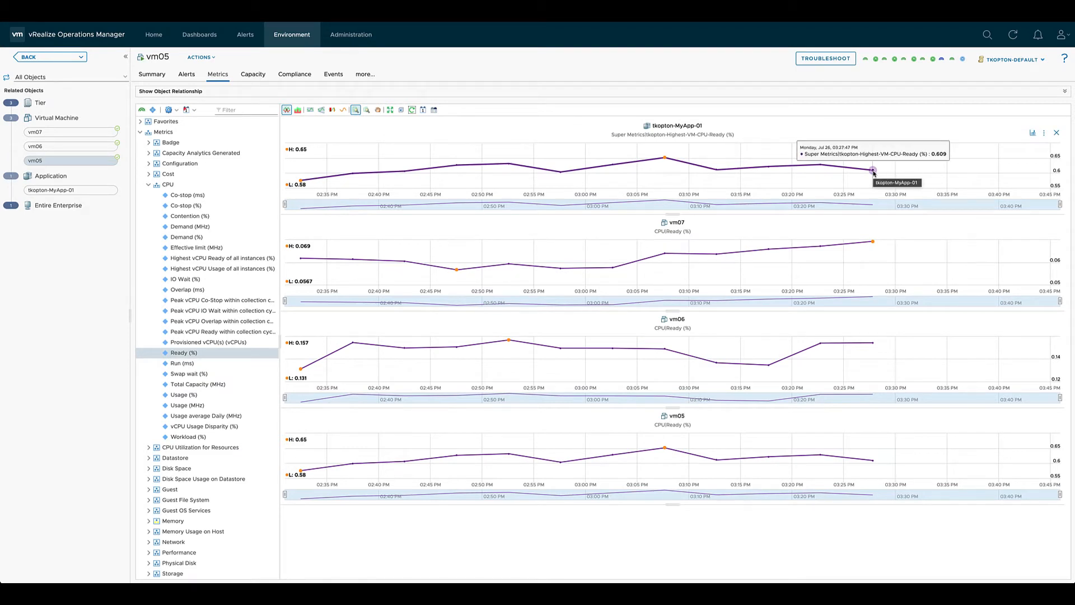
pyautogui.moveTo(872, 347)
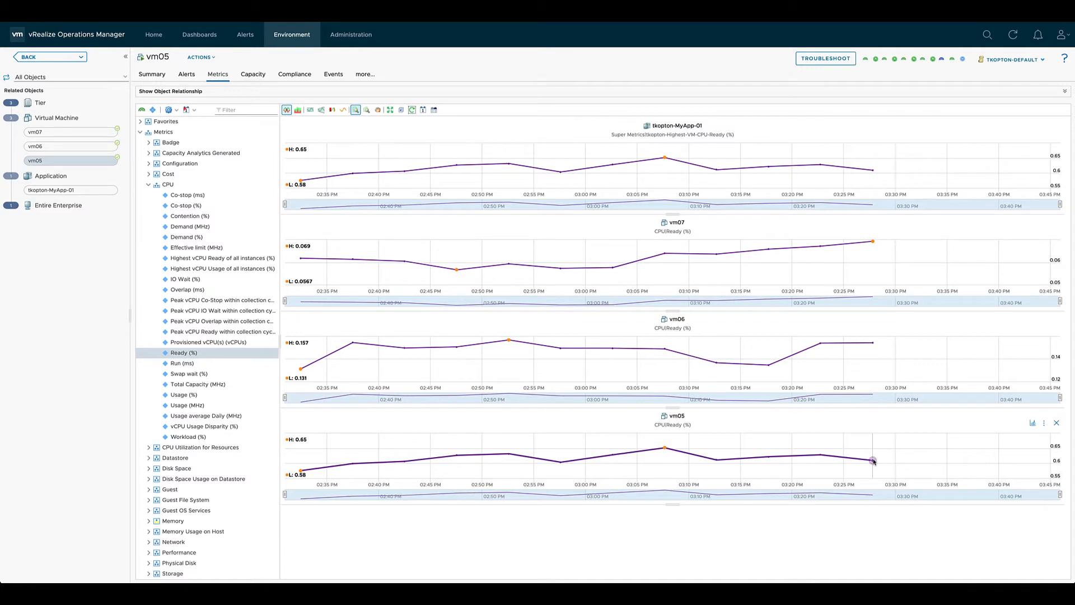
pyautogui.moveTo(873, 460)
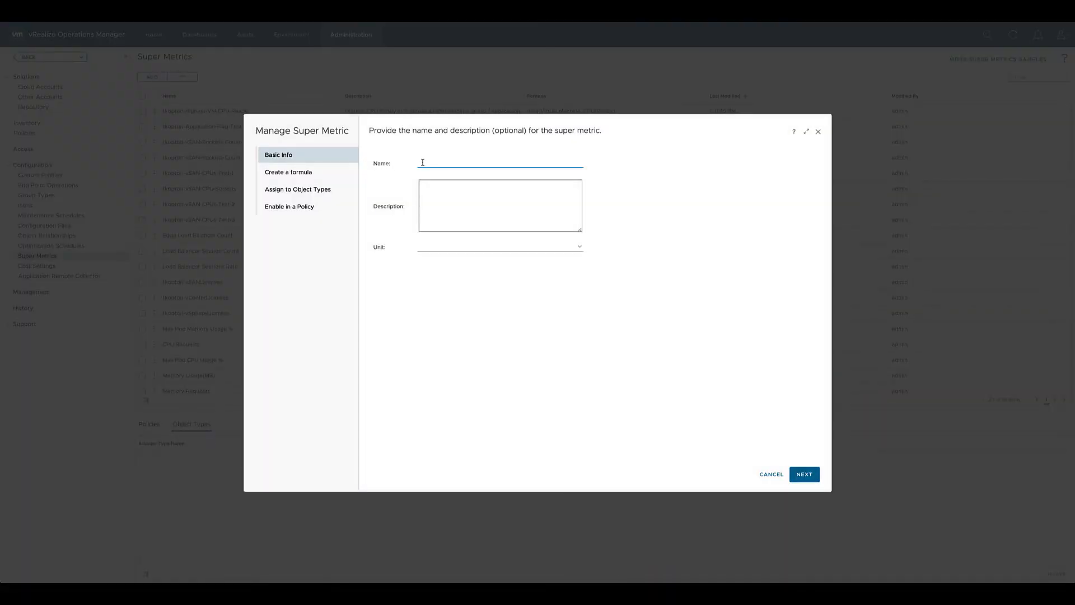
# Name the super metric tkopton-Lowest-Guest-Free-Mem, add its free-memory description, and set unit KB.
pyautogui.write('tkopton-Lowest-Guest-Free-Mem')
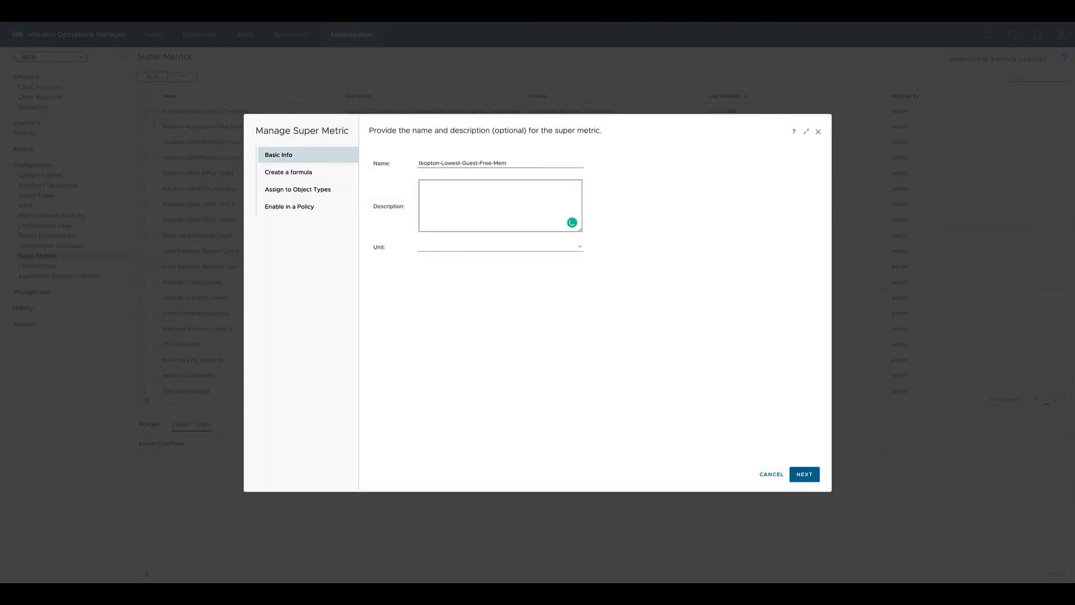
pyautogui.write('Lowest in-guest Free Mem metric across all VMs within a group/application')
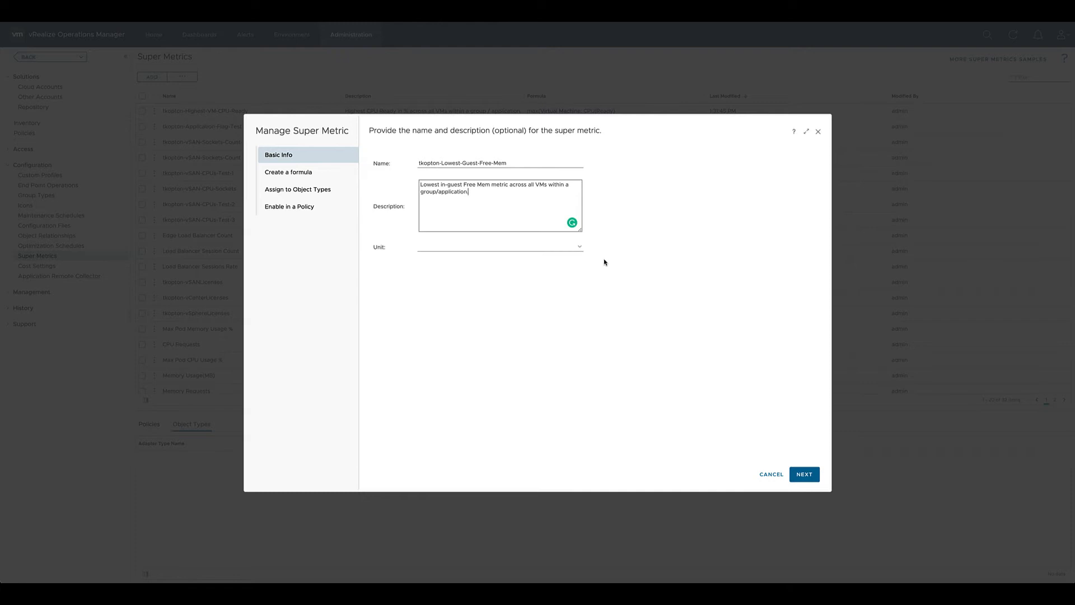
pyautogui.click(499, 246)
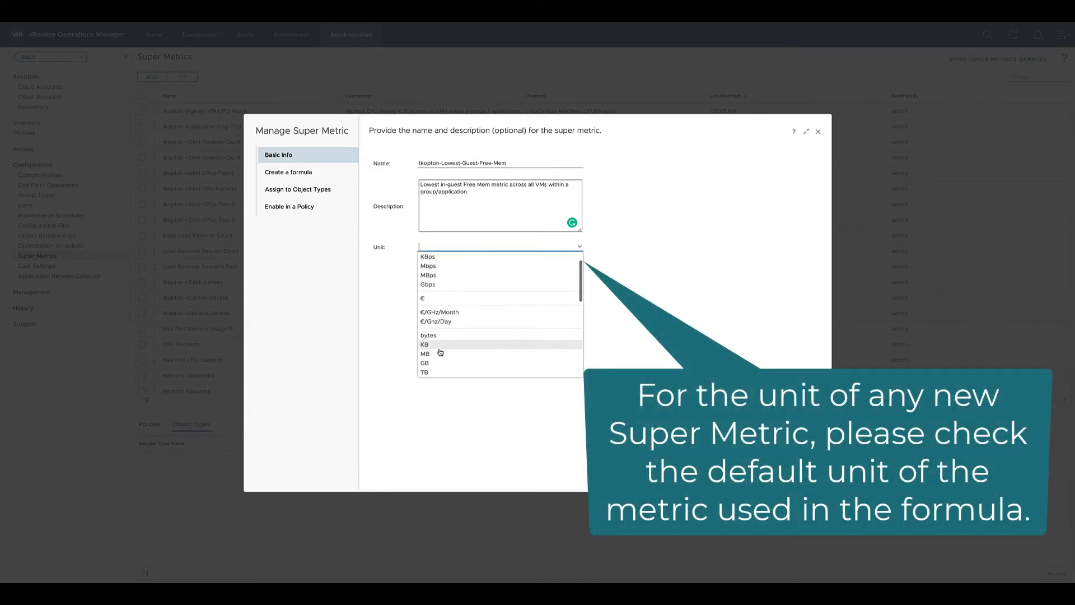
pyautogui.click(425, 345)
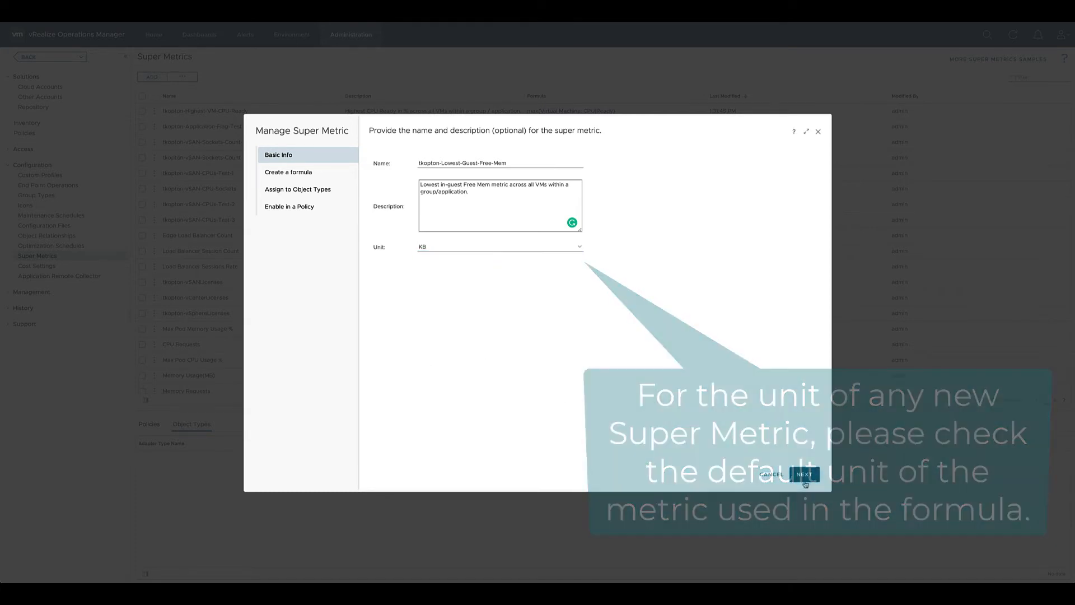
pyautogui.click(803, 474)
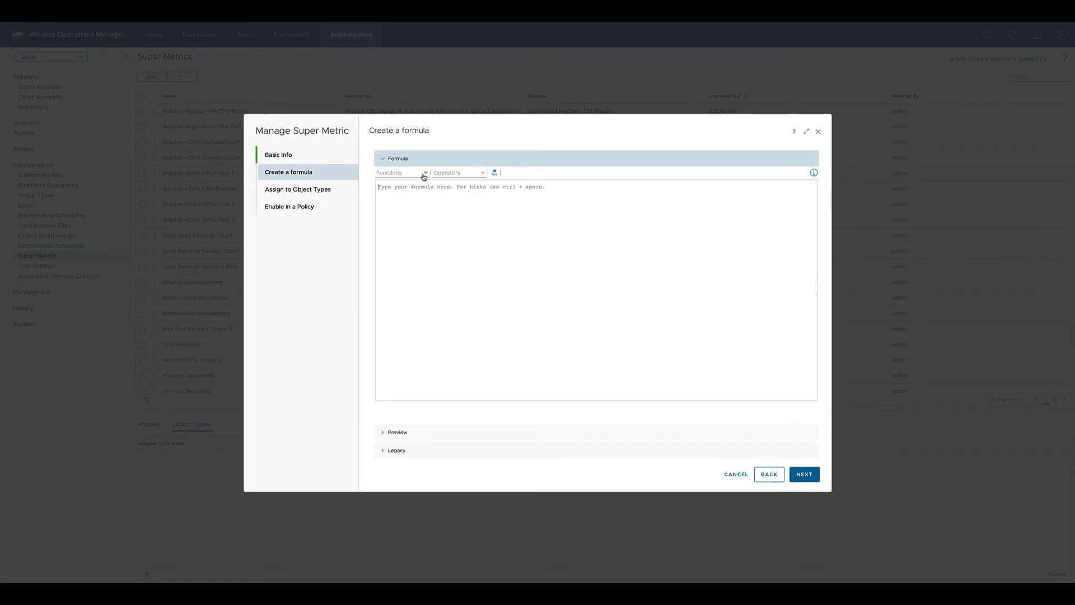
# Enter the formula min(Virtual Machine: Guest|Free Memory, depth=3) using autocomplete.
pyautogui.write('min()')
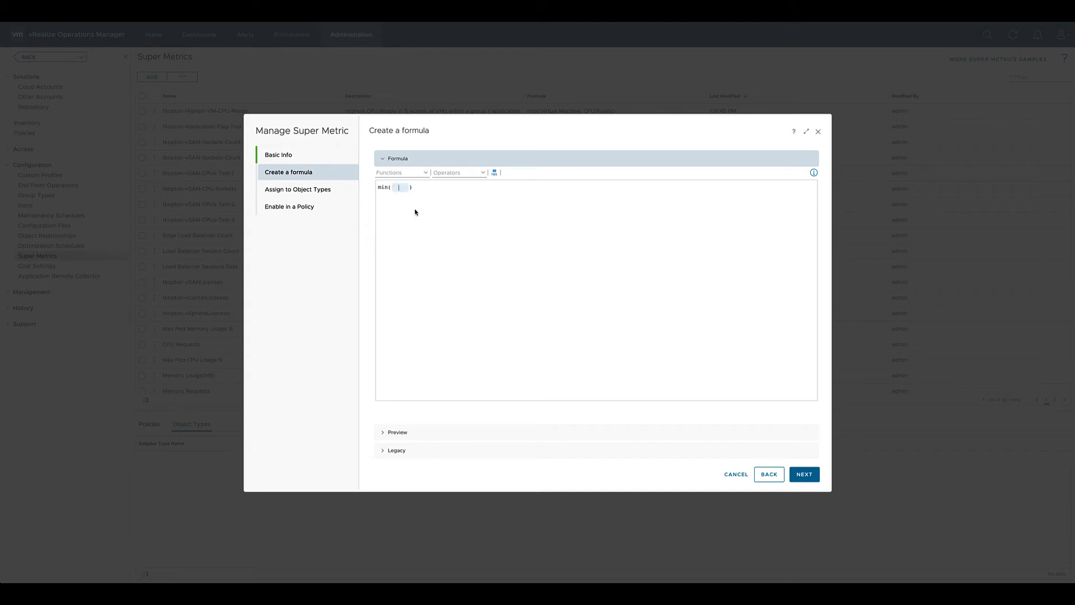
pyautogui.write('virtual')
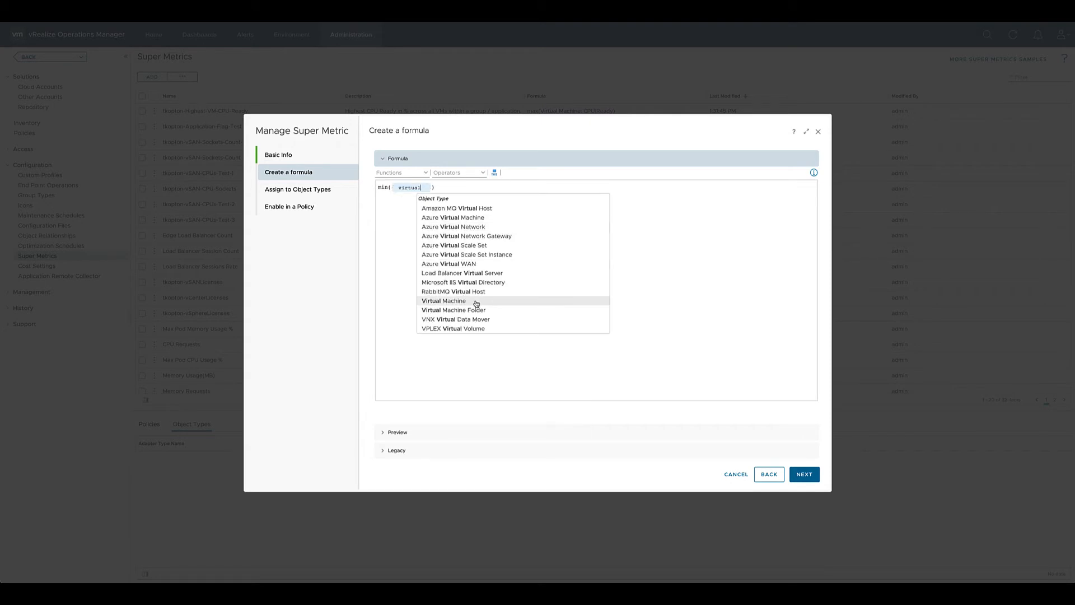
pyautogui.click(444, 300)
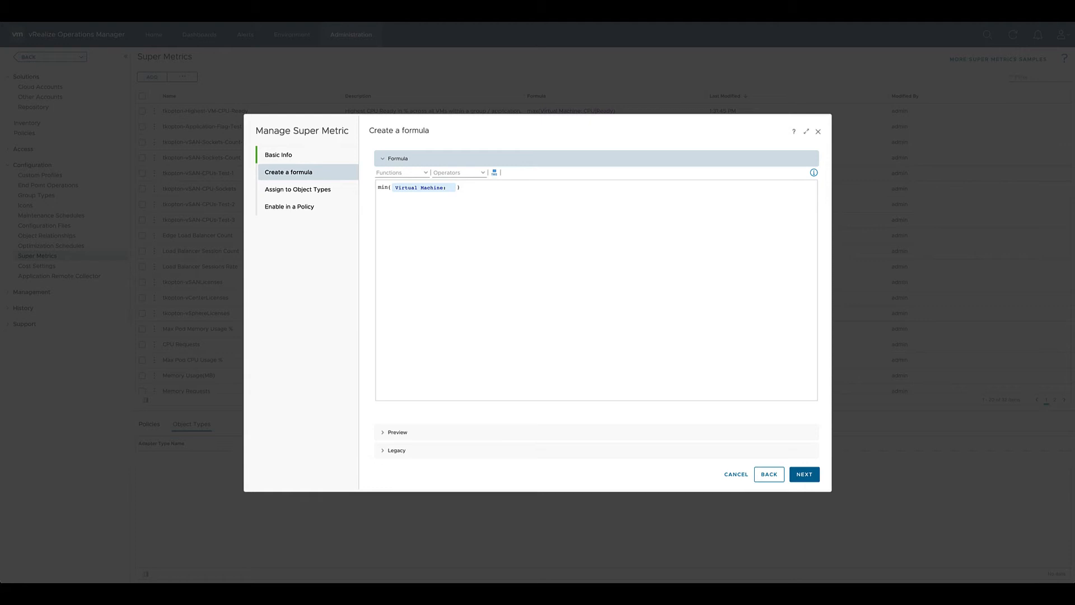
pyautogui.write('free')
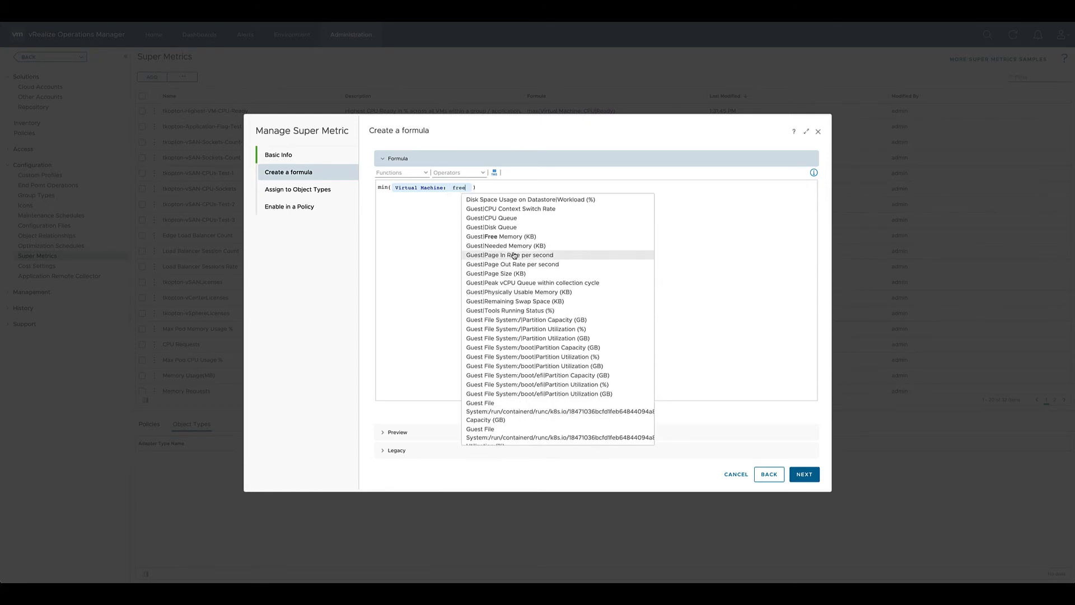
pyautogui.click(505, 236)
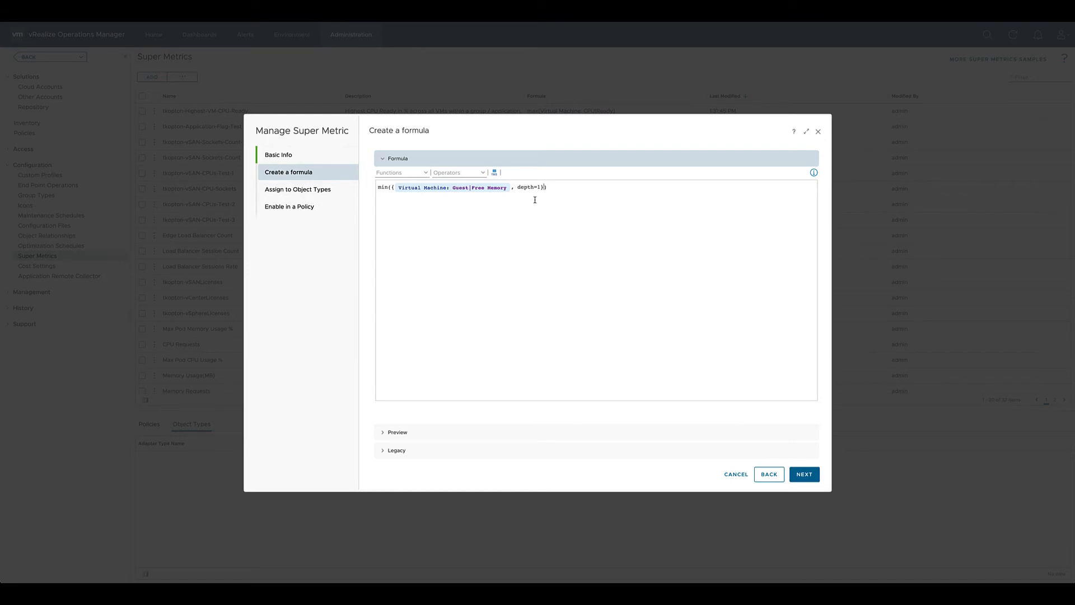
pyautogui.write('3')
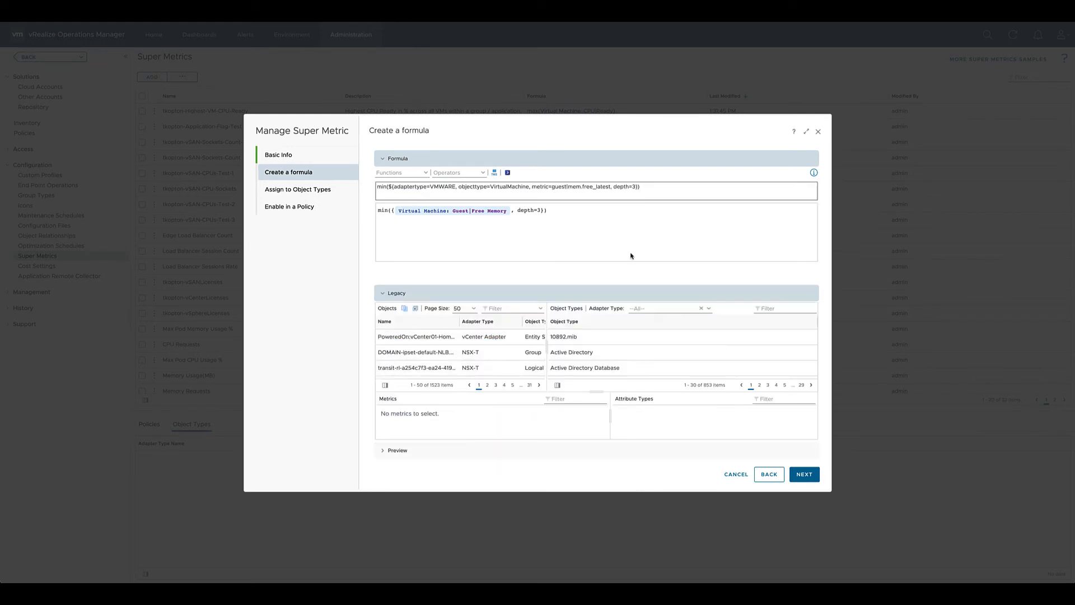
pyautogui.click(803, 474)
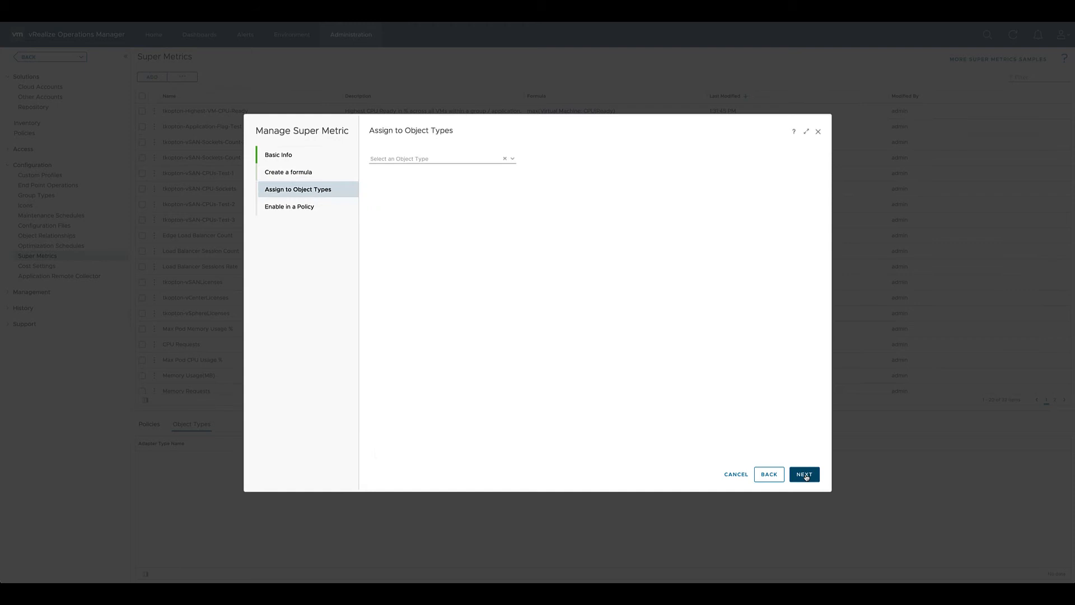
# Assign tkopton-Lowest-Guest-Free-Mem to Application objects, keep all policies enabled, and finish.
pyautogui.click(439, 158)
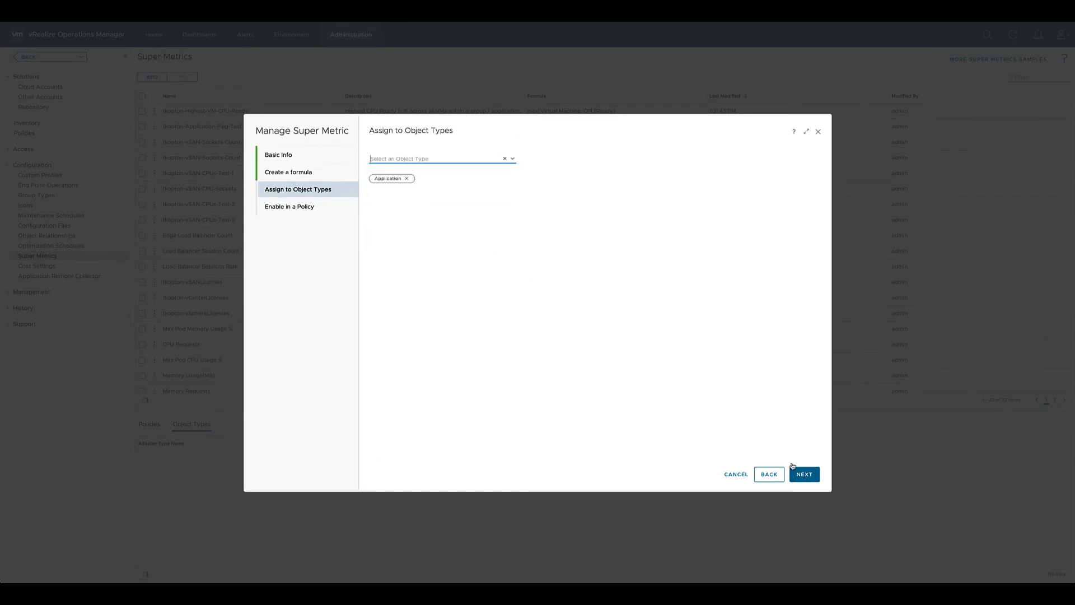
pyautogui.click(803, 474)
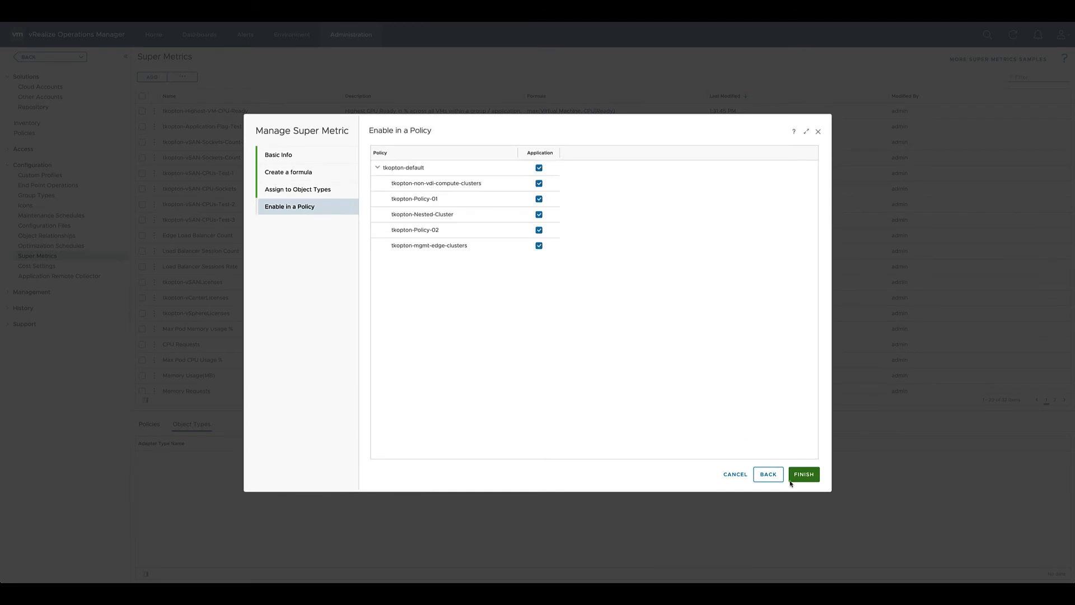
pyautogui.click(802, 473)
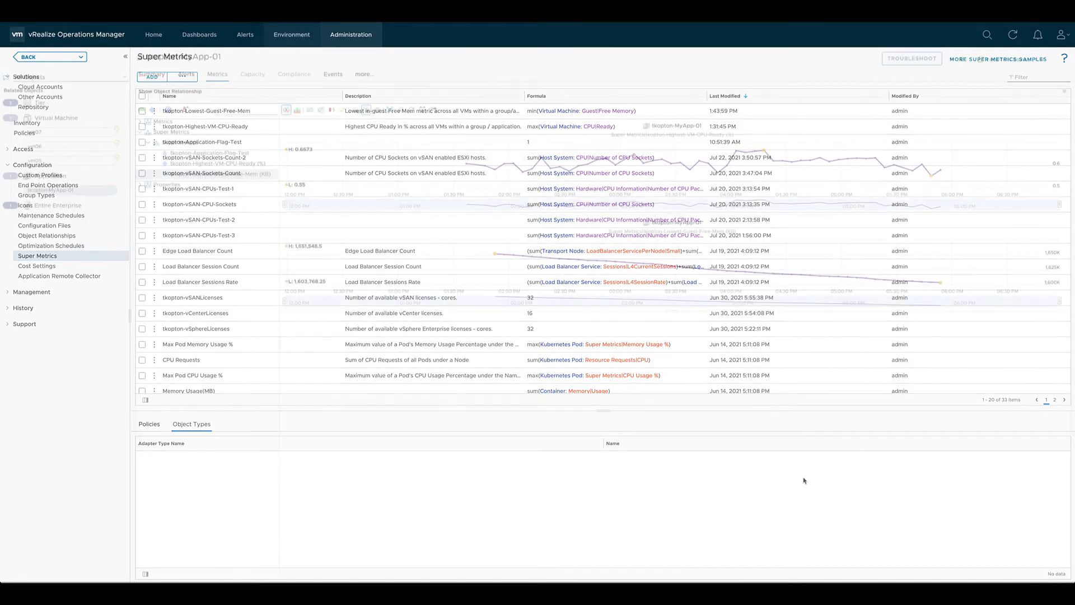
# Start another super metric and browse the Functions list (avg, min, max, sum).
pyautogui.click(291, 35)
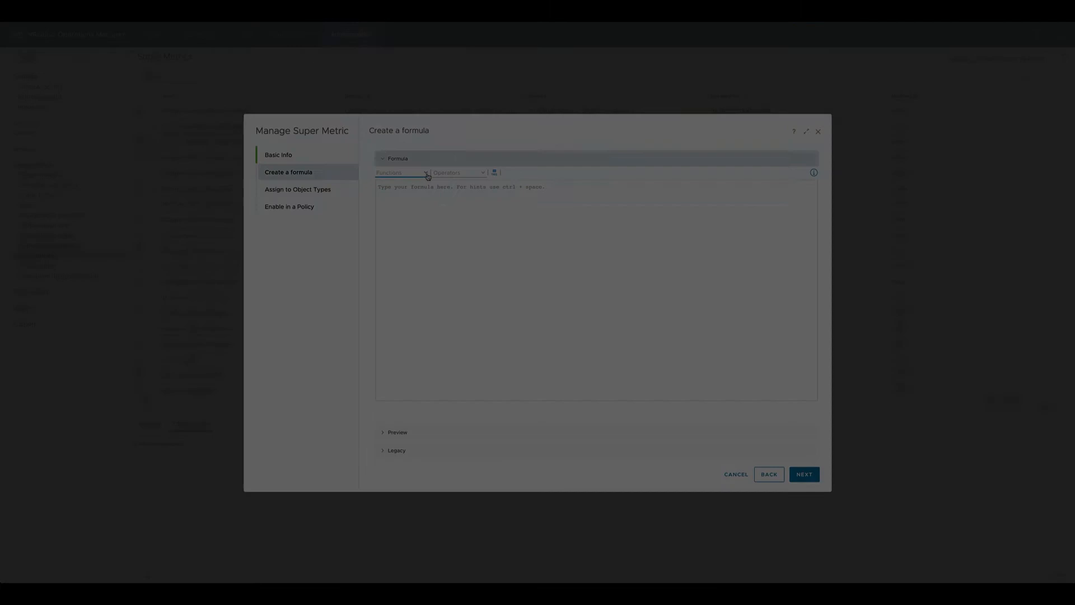
pyautogui.click(401, 172)
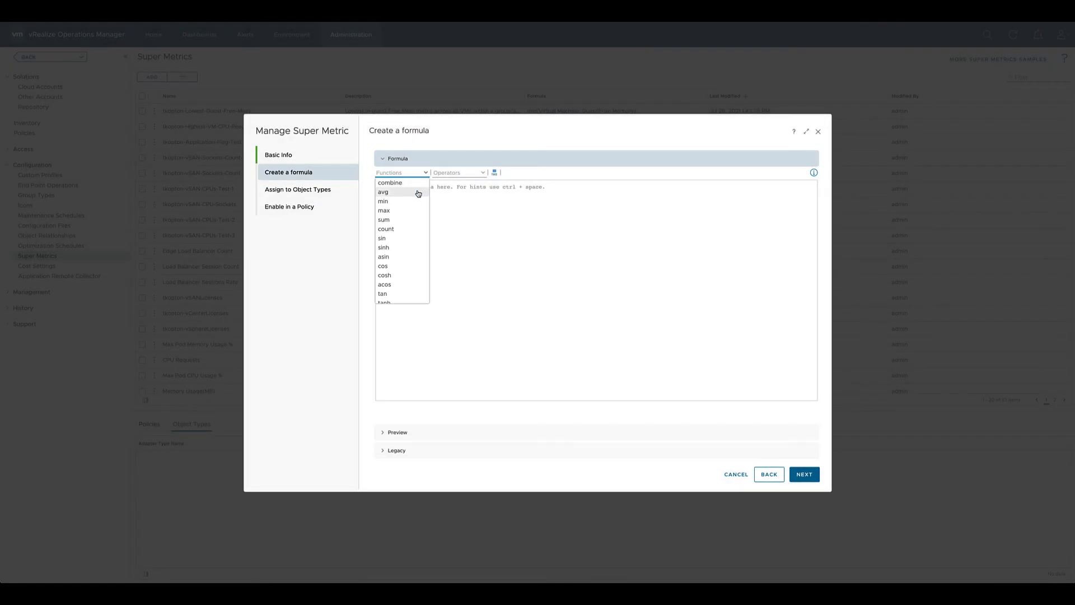
pyautogui.scroll(-3)
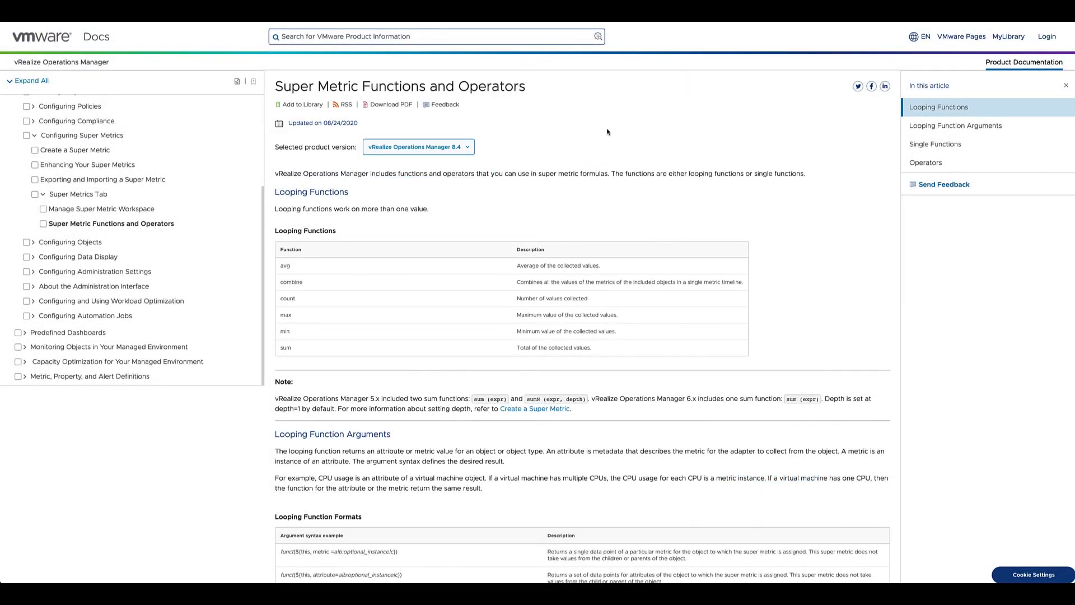
# Scroll the Super Metric Functions and Operators article down to the single functions table.
pyautogui.scroll(-3)
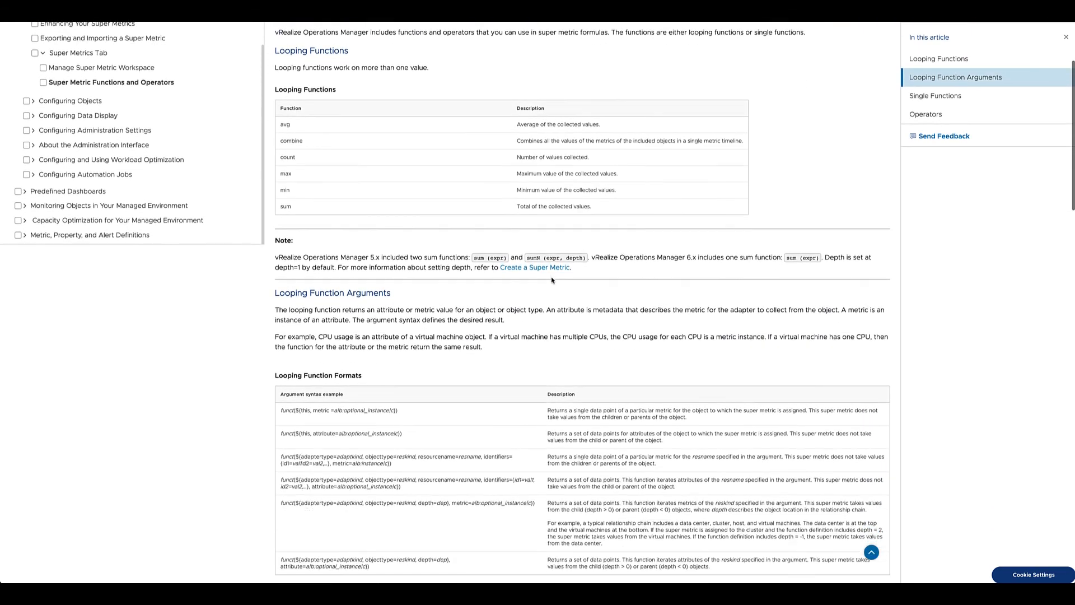
pyautogui.scroll(-3)
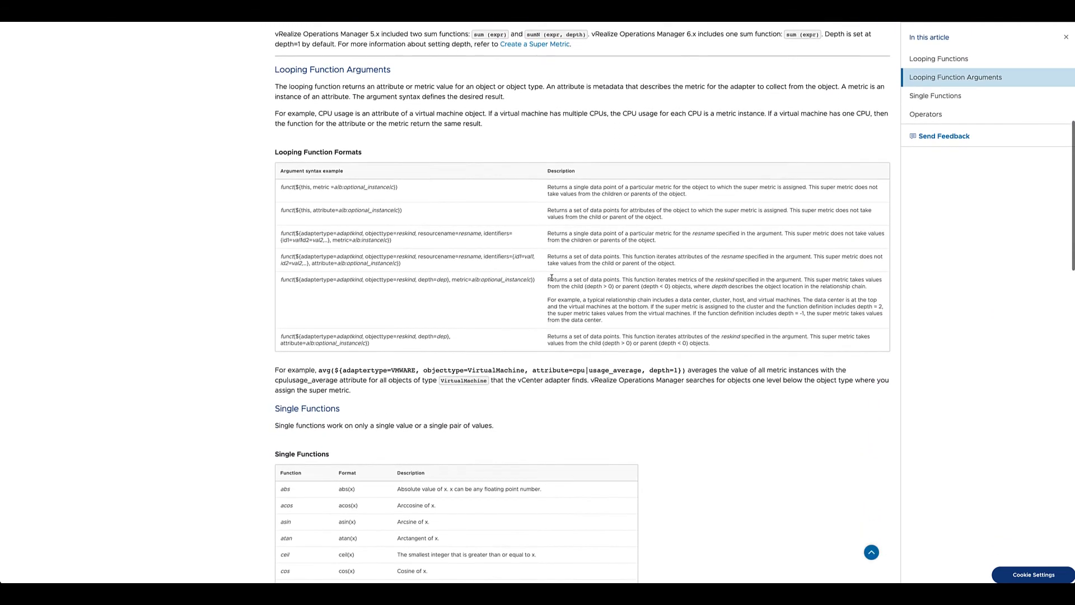
pyautogui.scroll(-3)
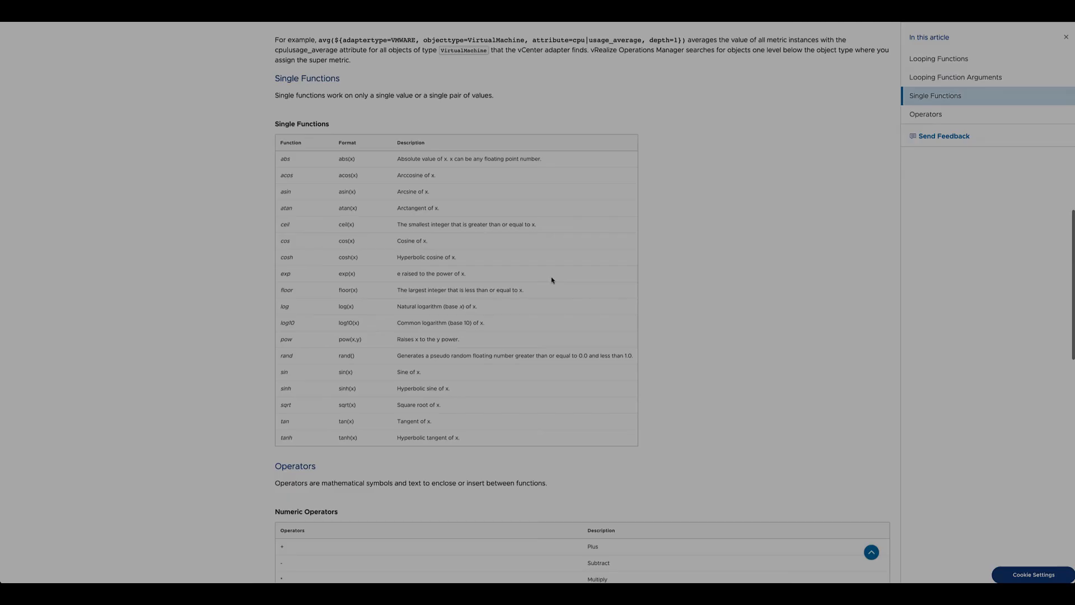